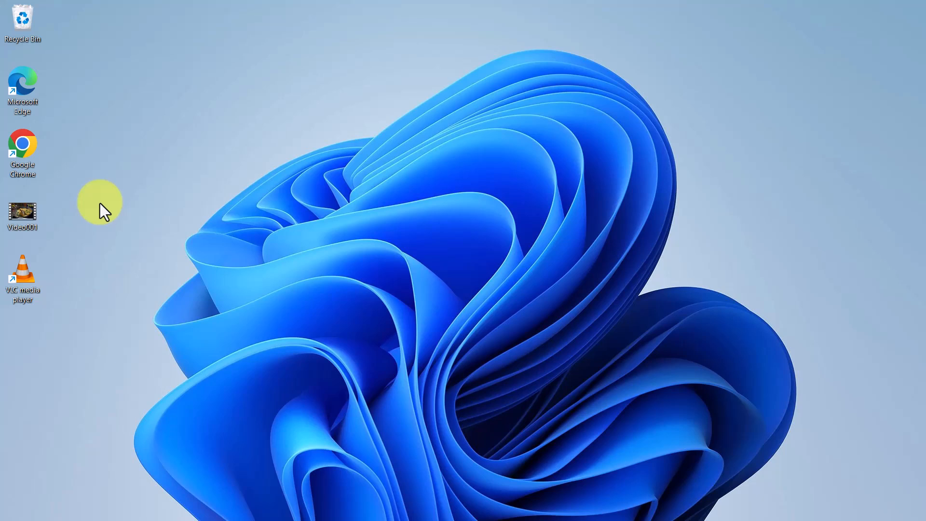
mouse_move(110, 213)
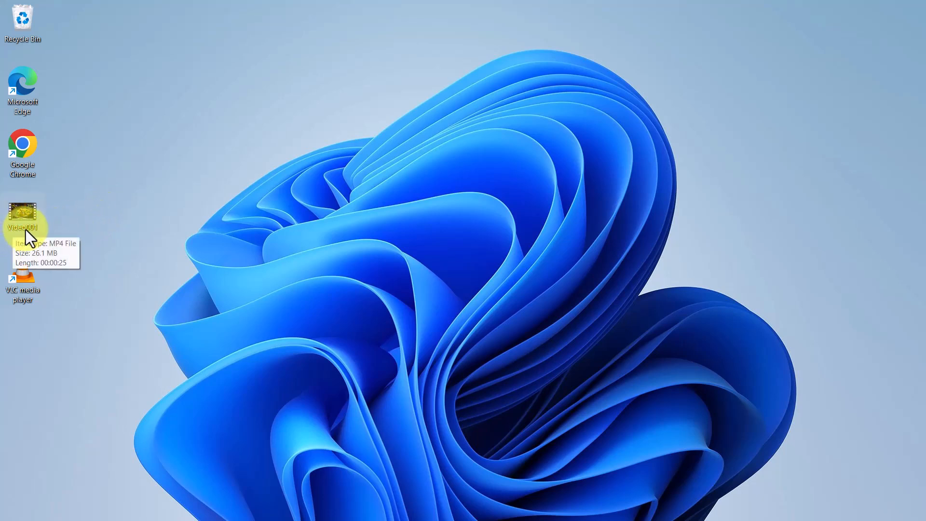
mouse_move(106, 212)
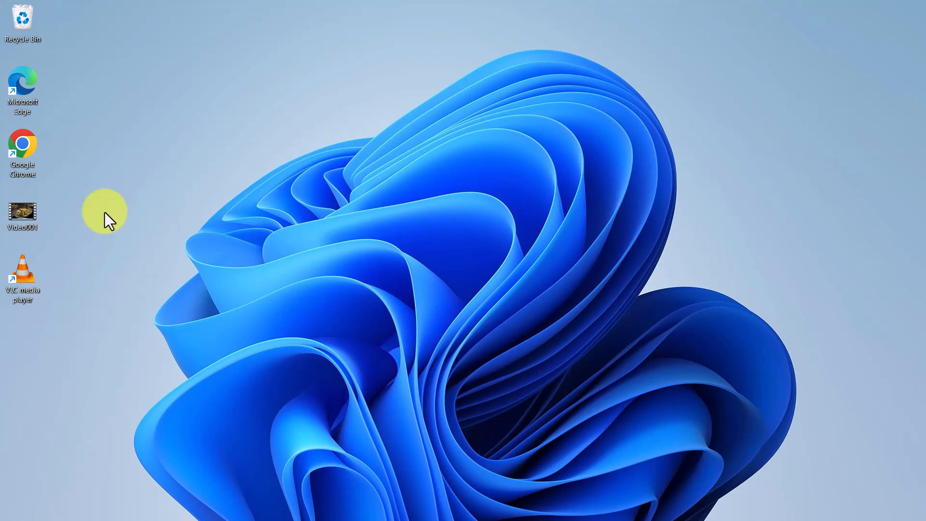
mouse_move(51, 266)
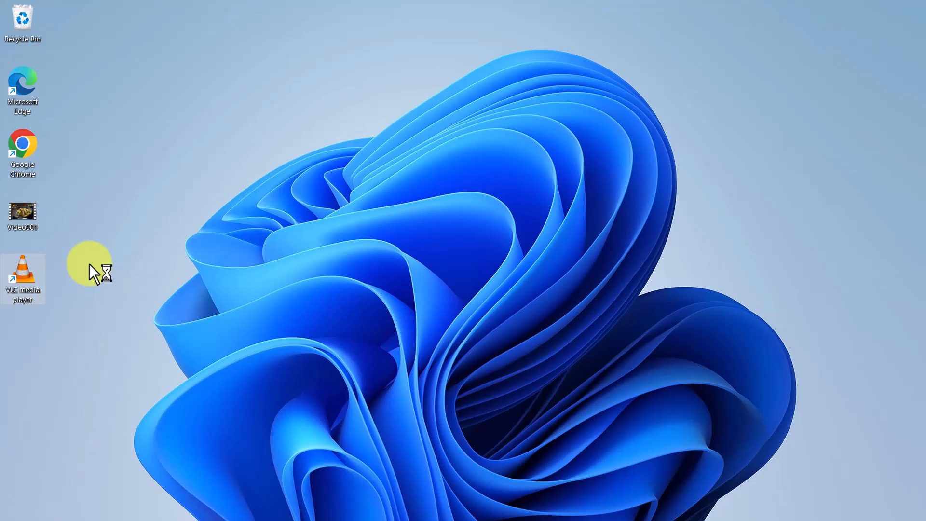
Step: Launch VLC from its desktop shortcut and open the Open Media dialog via Media > Open Multiple Files
double_click(22, 278)
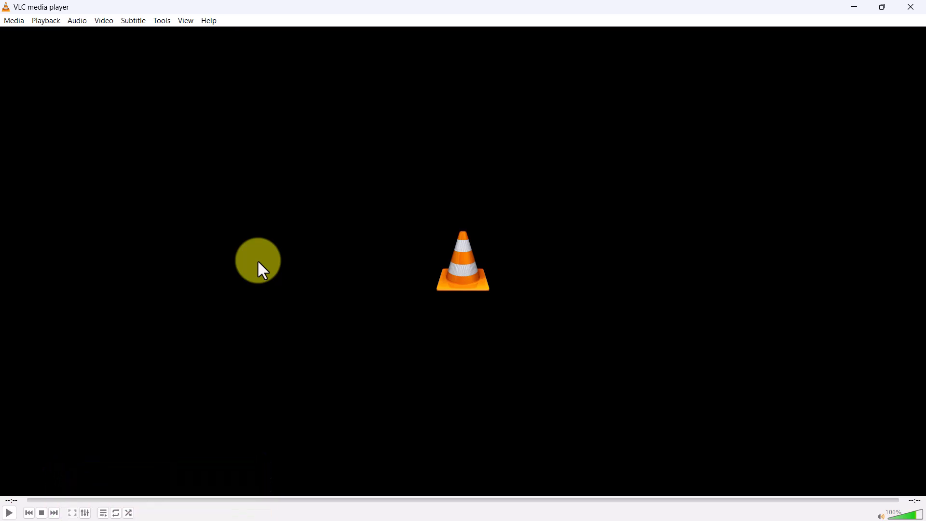
click(13, 20)
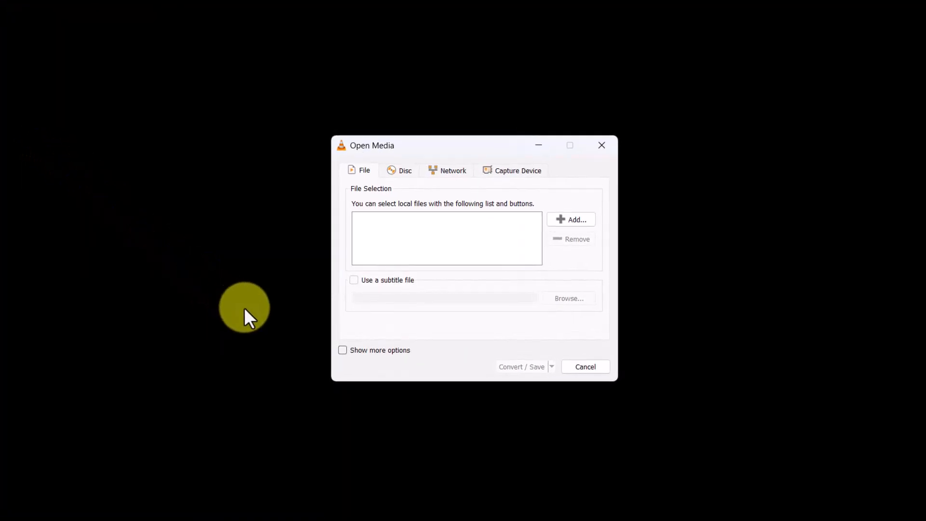
mouse_move(457, 312)
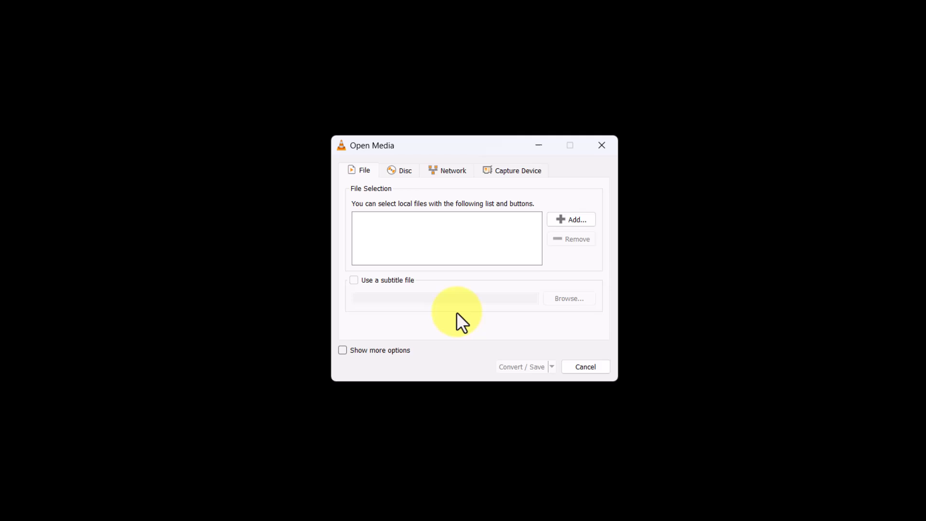
mouse_move(440, 317)
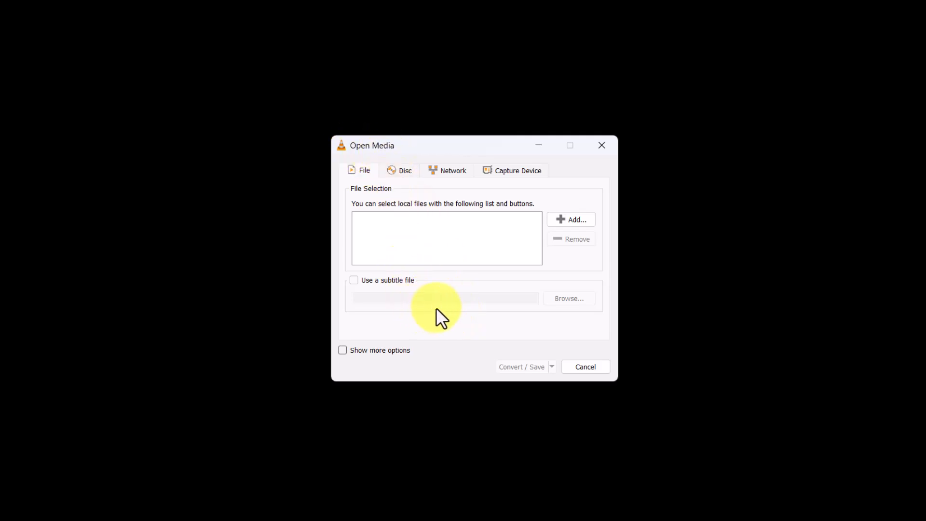
mouse_move(576, 219)
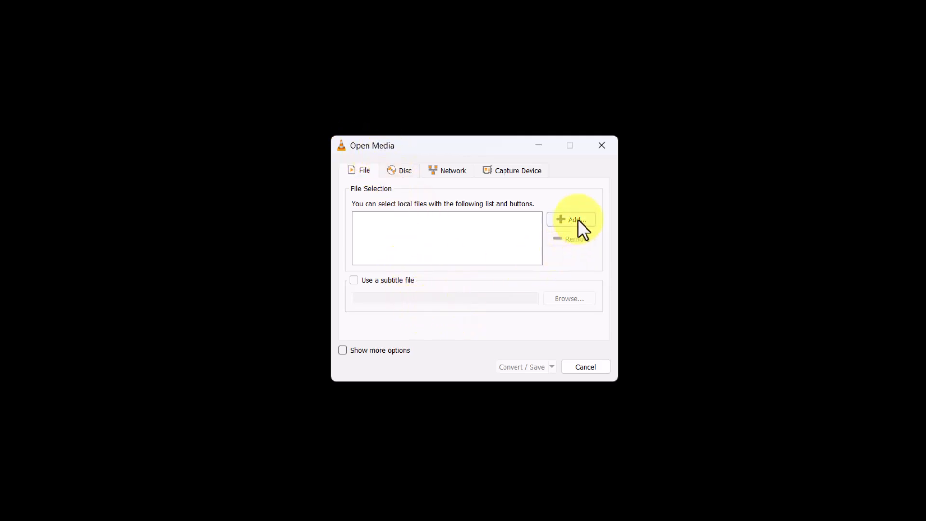
Step: Add Video001 from the Desktop to the Open Media file list
click(576, 220)
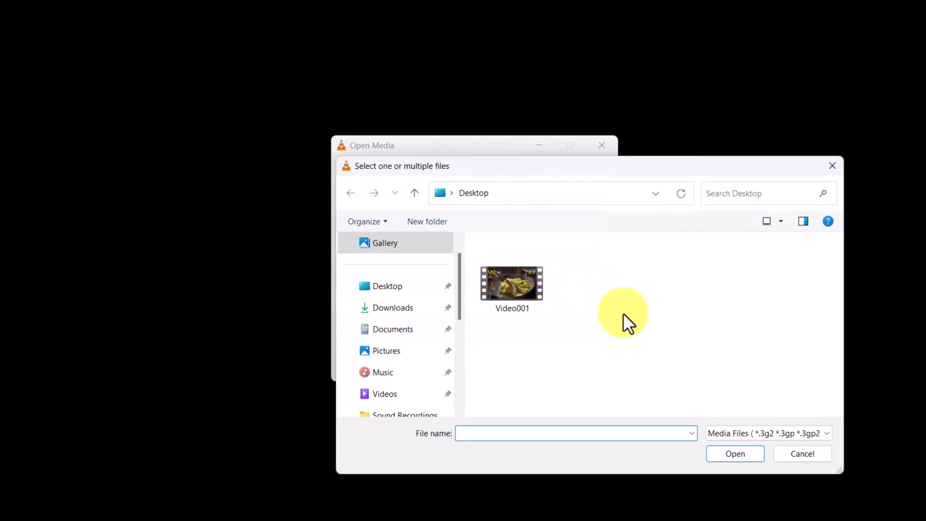
mouse_move(620, 339)
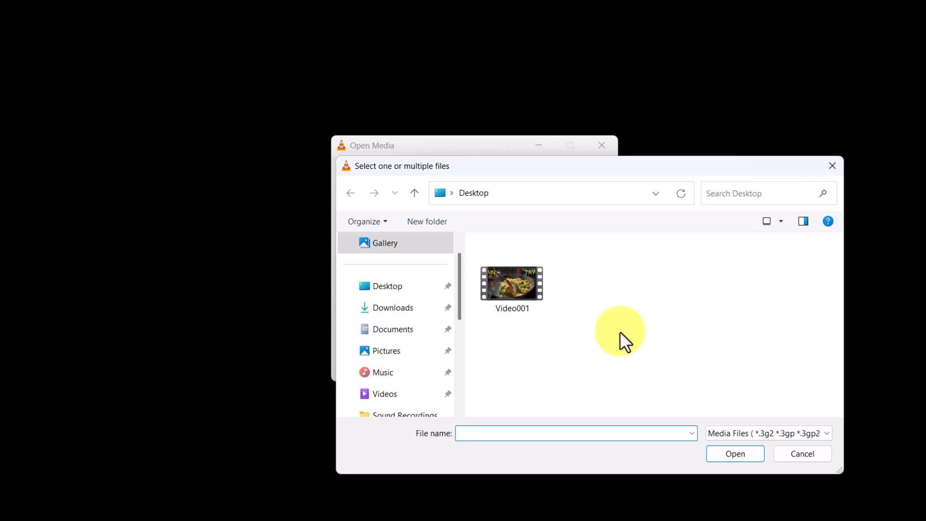
mouse_move(526, 301)
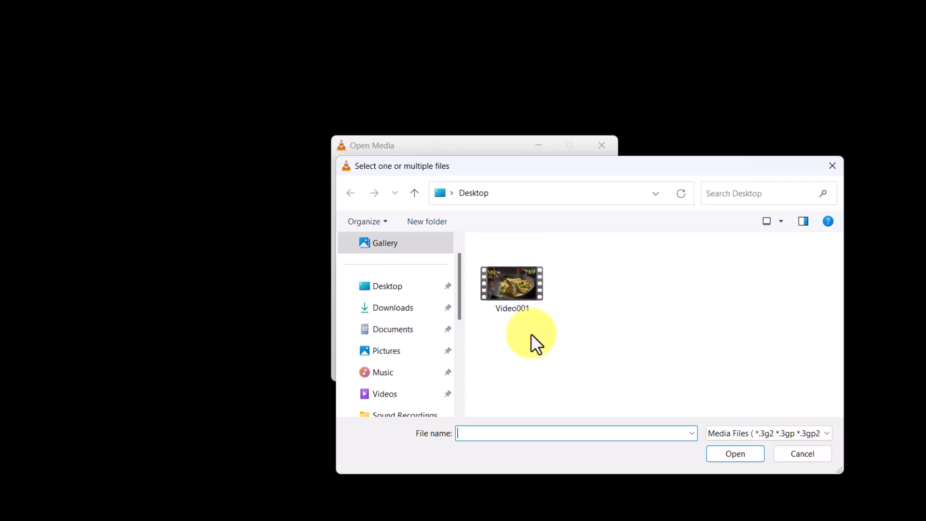
mouse_move(734, 454)
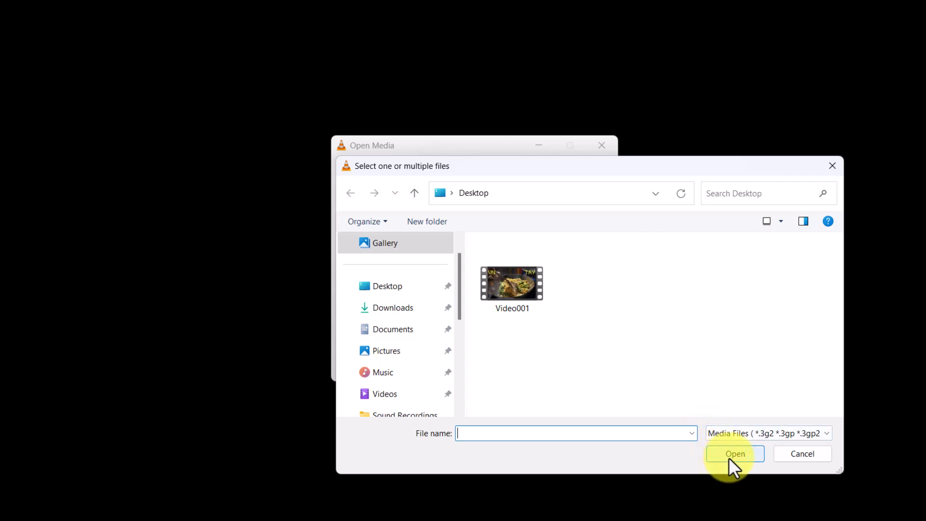
mouse_move(718, 469)
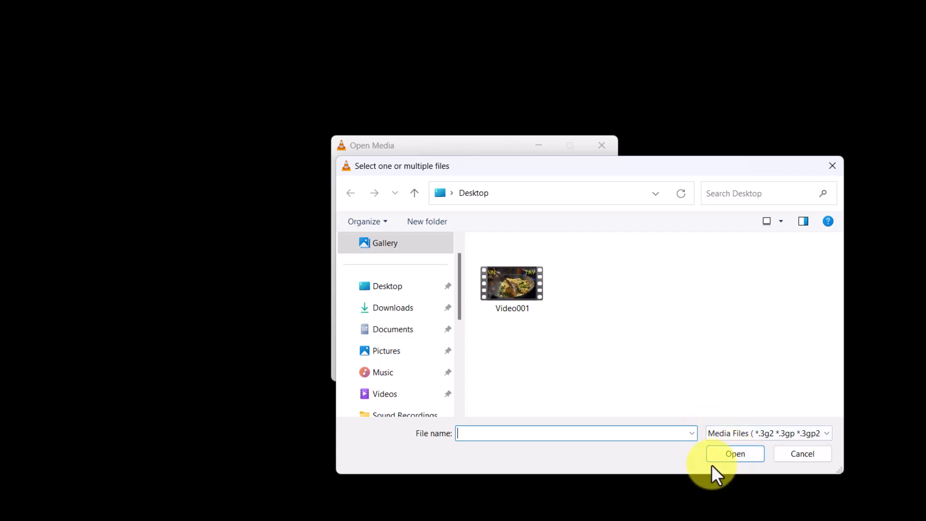
click(511, 283)
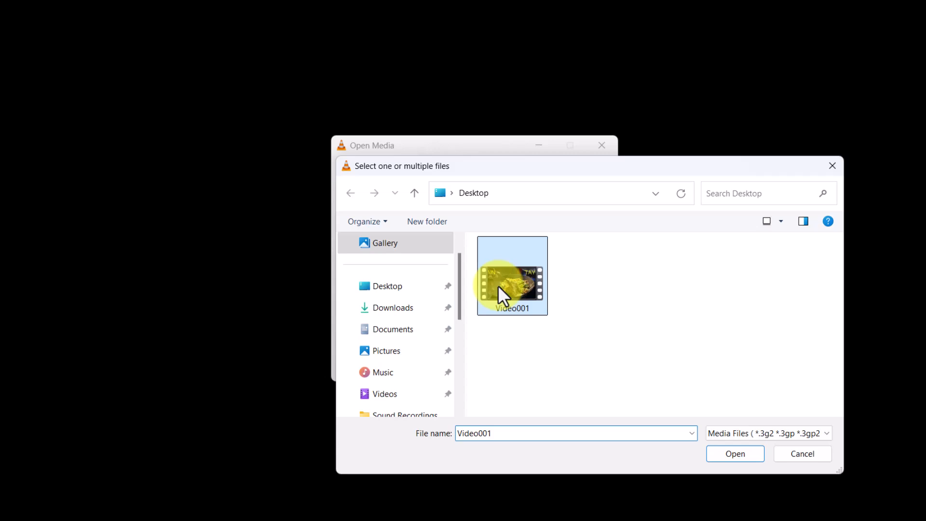
click(735, 453)
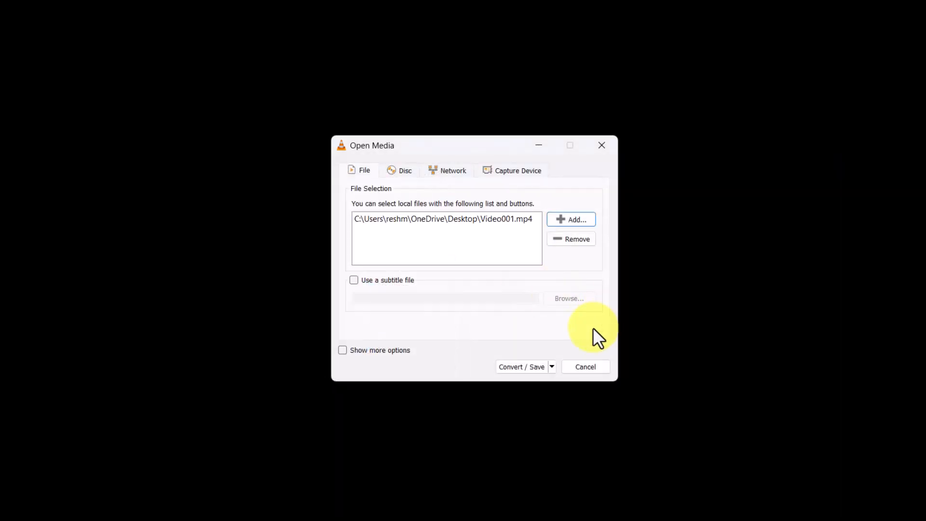
Step: Open the Convert window for Video001.mp4 and show the output profile list to pick Audio - MP3
click(521, 366)
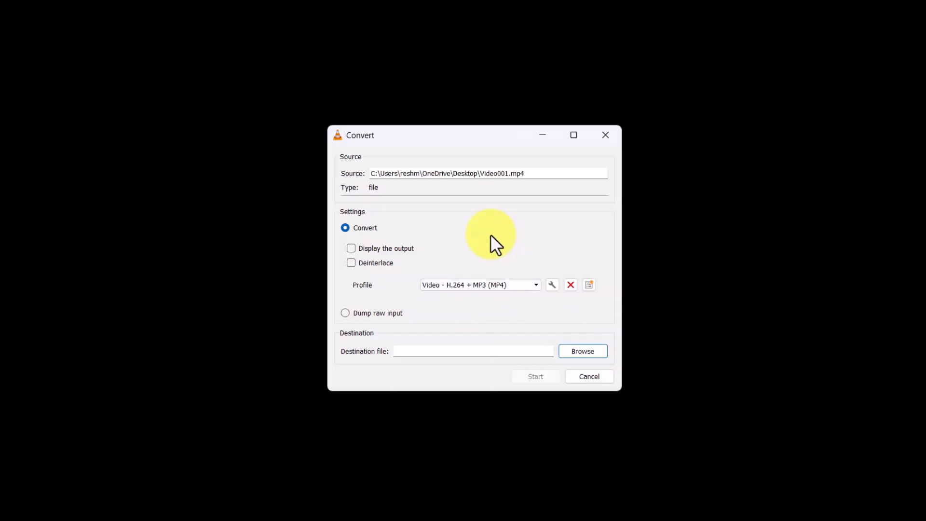
mouse_move(466, 227)
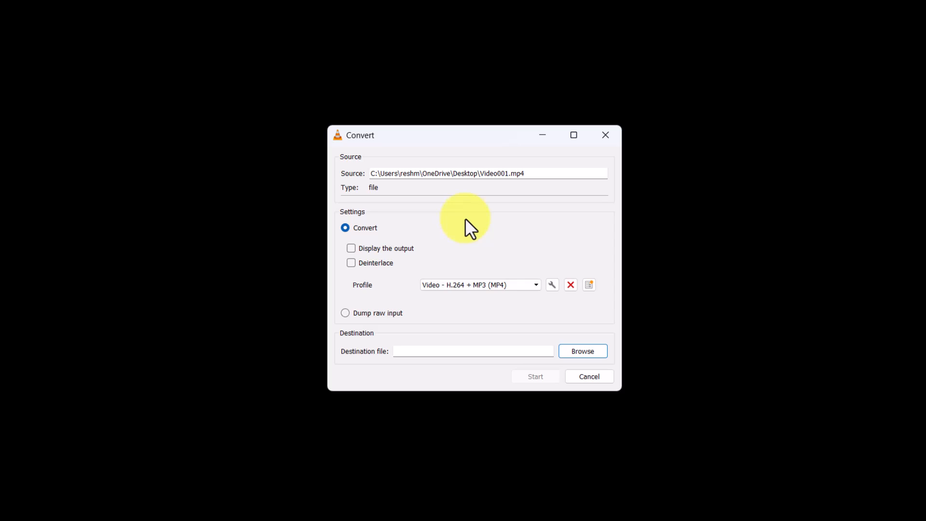
mouse_move(392, 304)
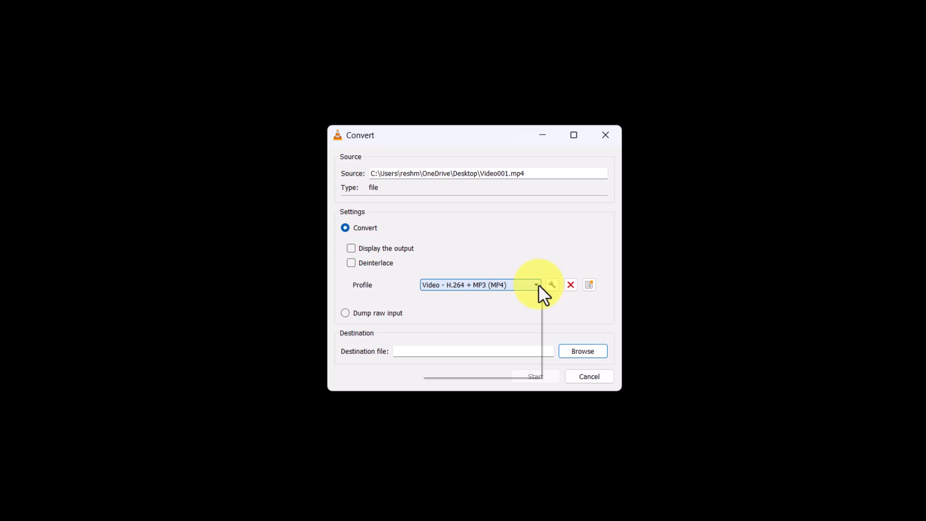
click(534, 284)
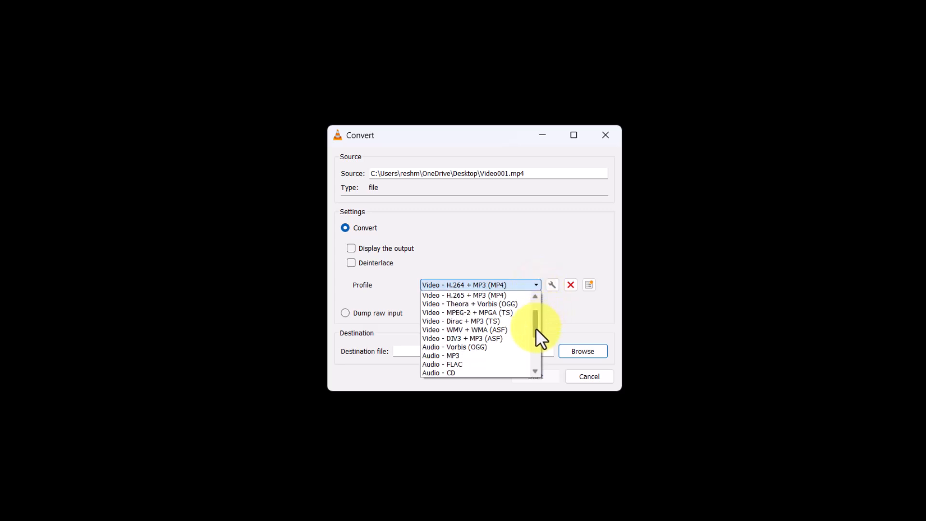
mouse_move(449, 359)
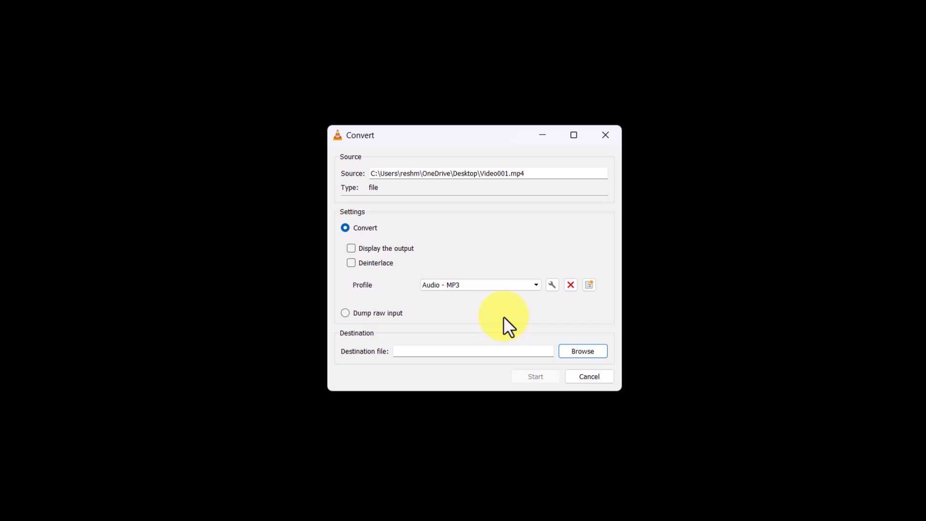
mouse_move(526, 355)
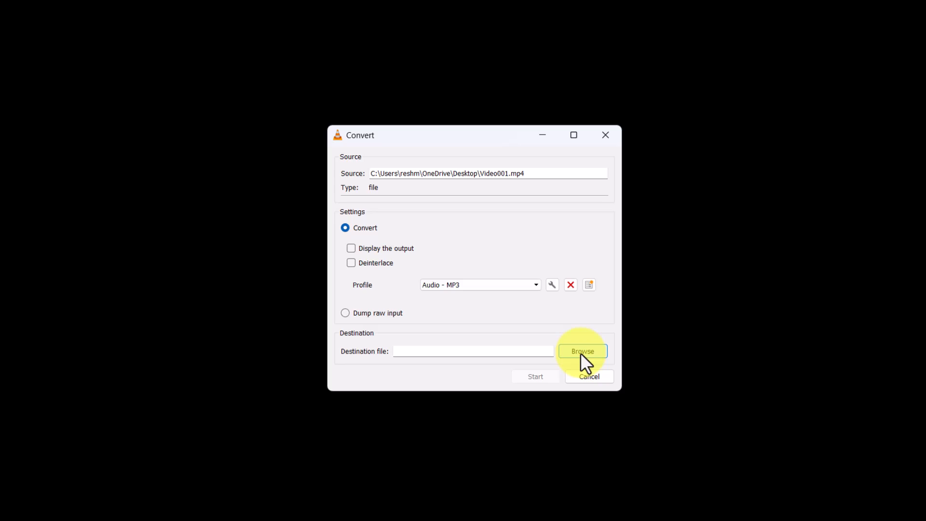
Step: Set the destination file to Audio001.mp3 on the desktop
click(581, 351)
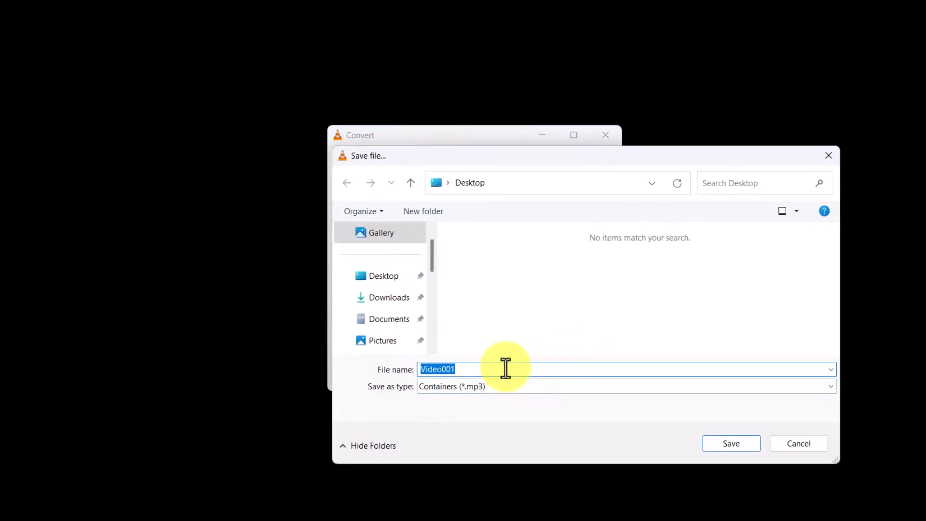
text(Audio)
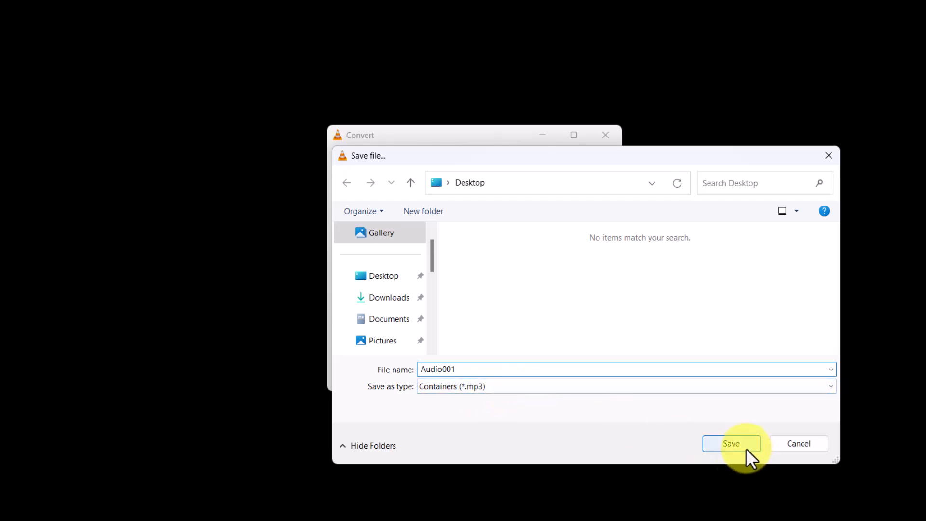
click(731, 443)
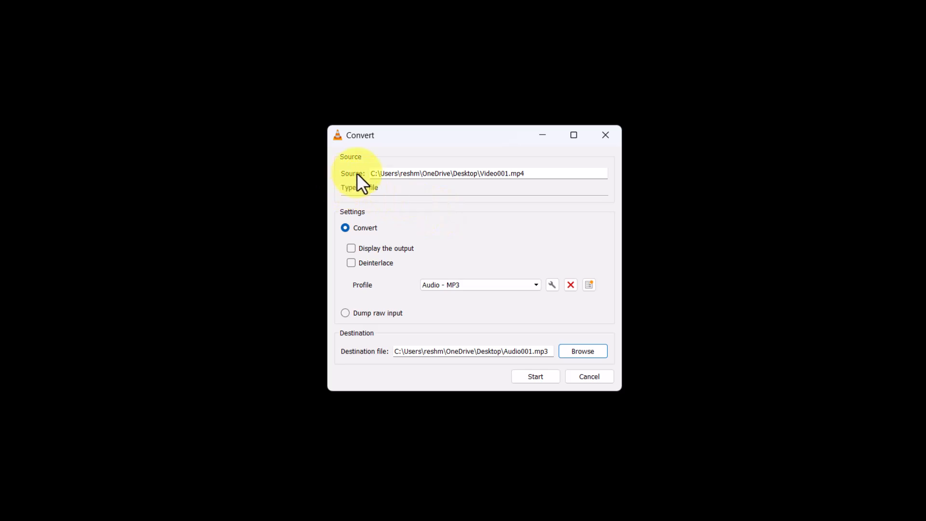
mouse_move(409, 294)
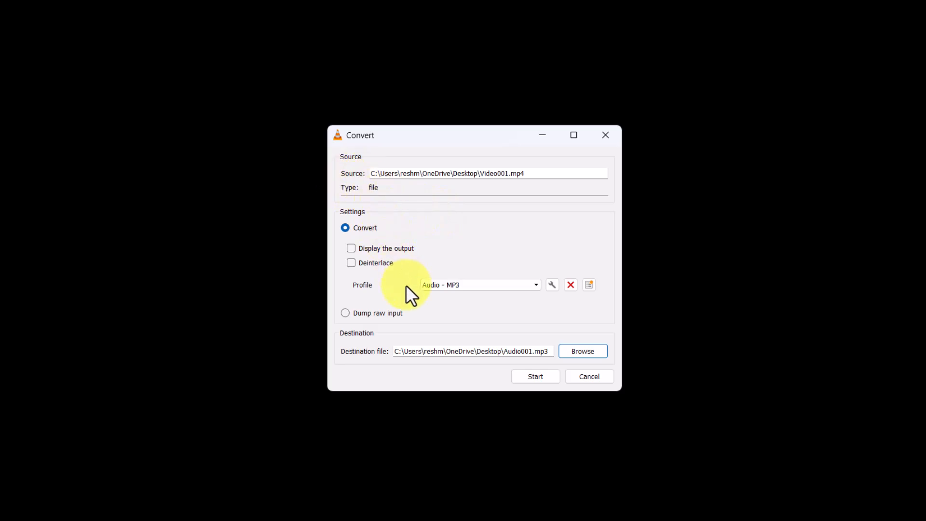
mouse_move(387, 369)
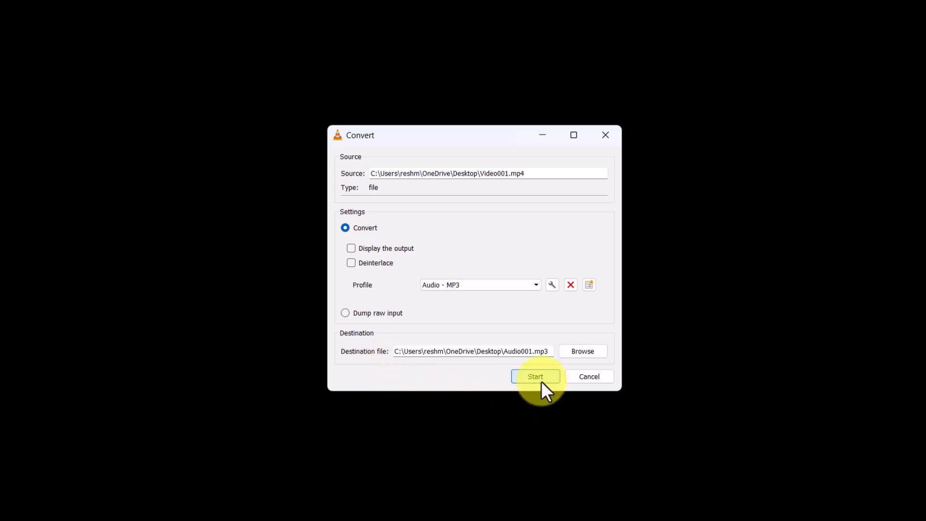
Step: Start the conversion, producing Audio001.mp3 on the desktop
click(534, 376)
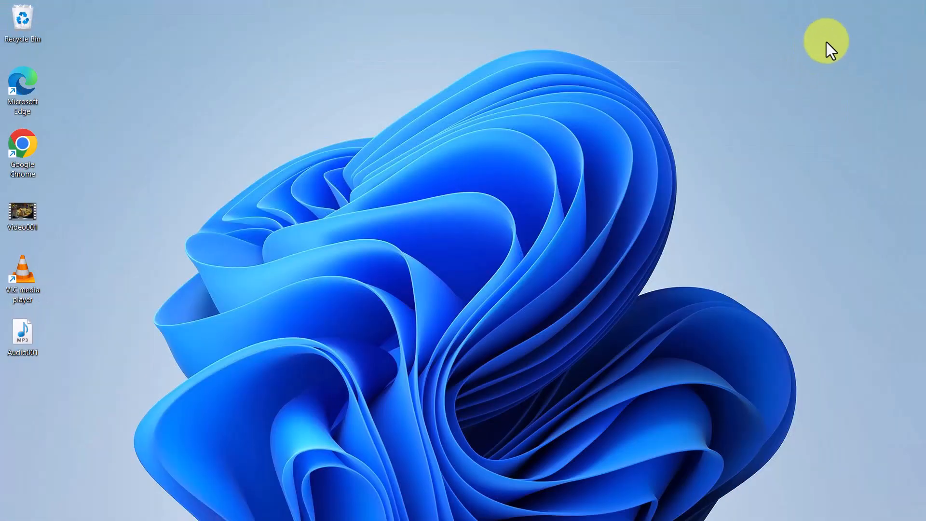
mouse_move(397, 328)
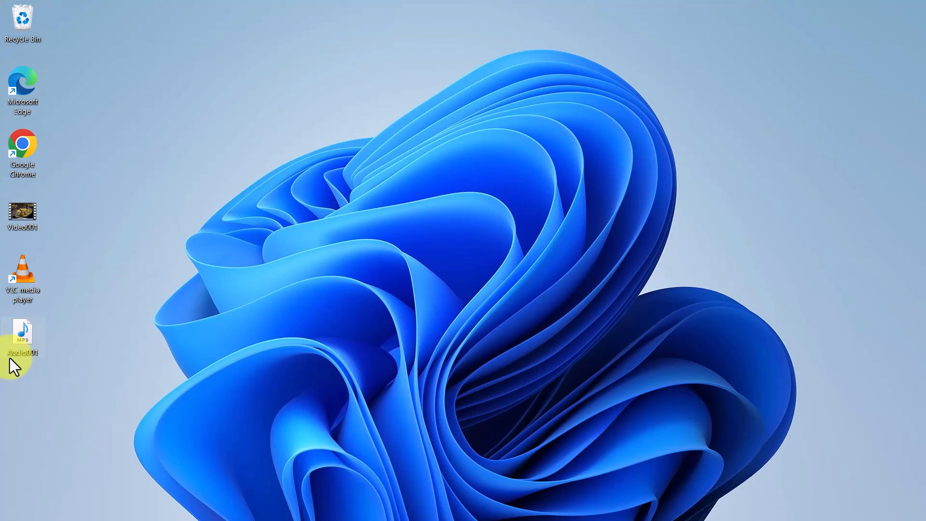
mouse_move(65, 355)
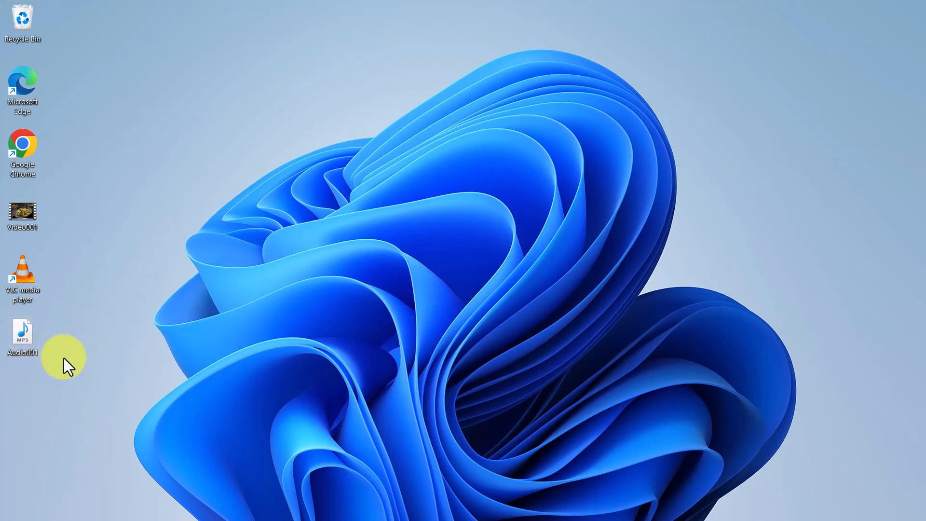